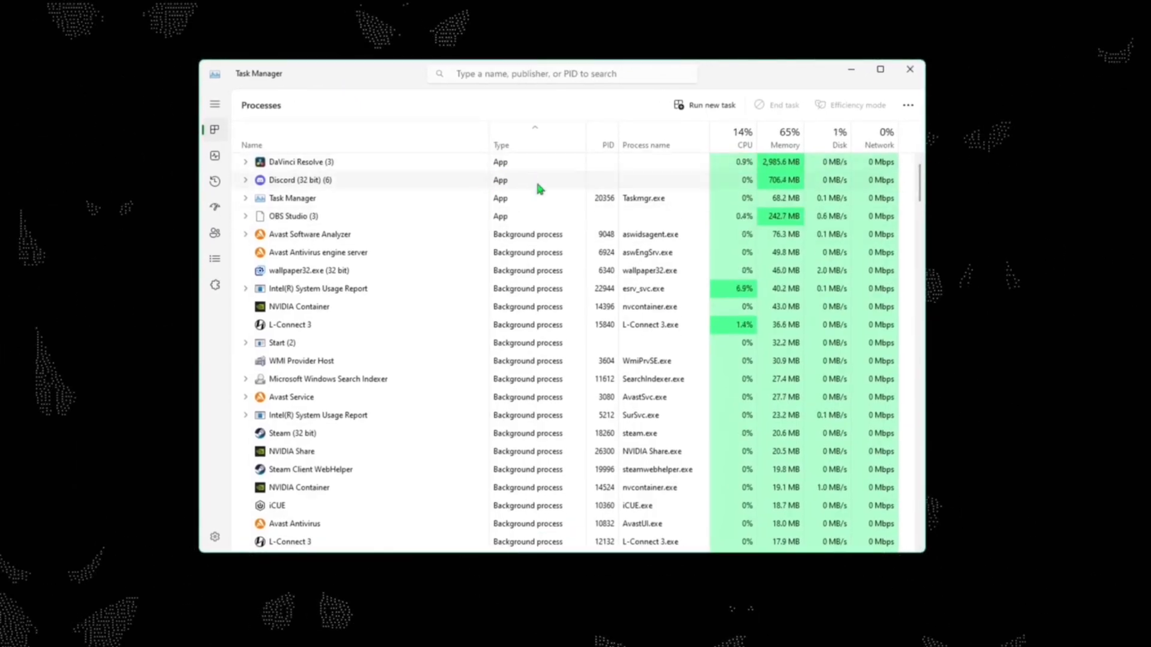
Step: Scroll the Processes list and filter it for 'notepad'
{"action": "scroll", "scroll_direction": "down", "scroll_amount": 3}
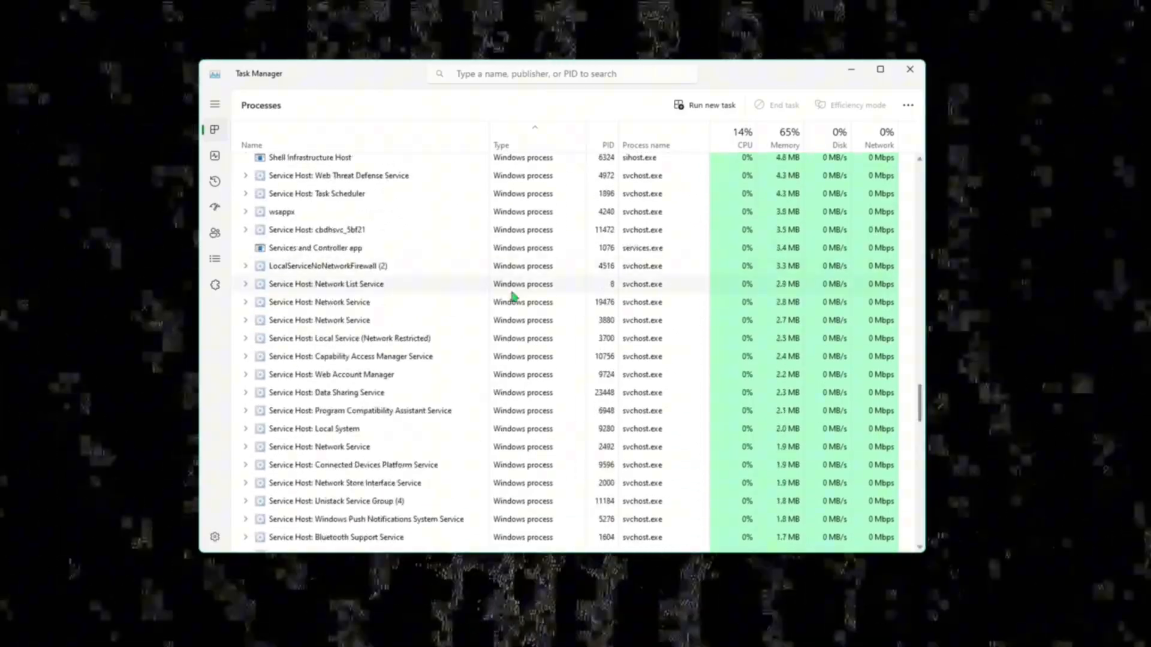
{"action": "type", "text": "notepad"}
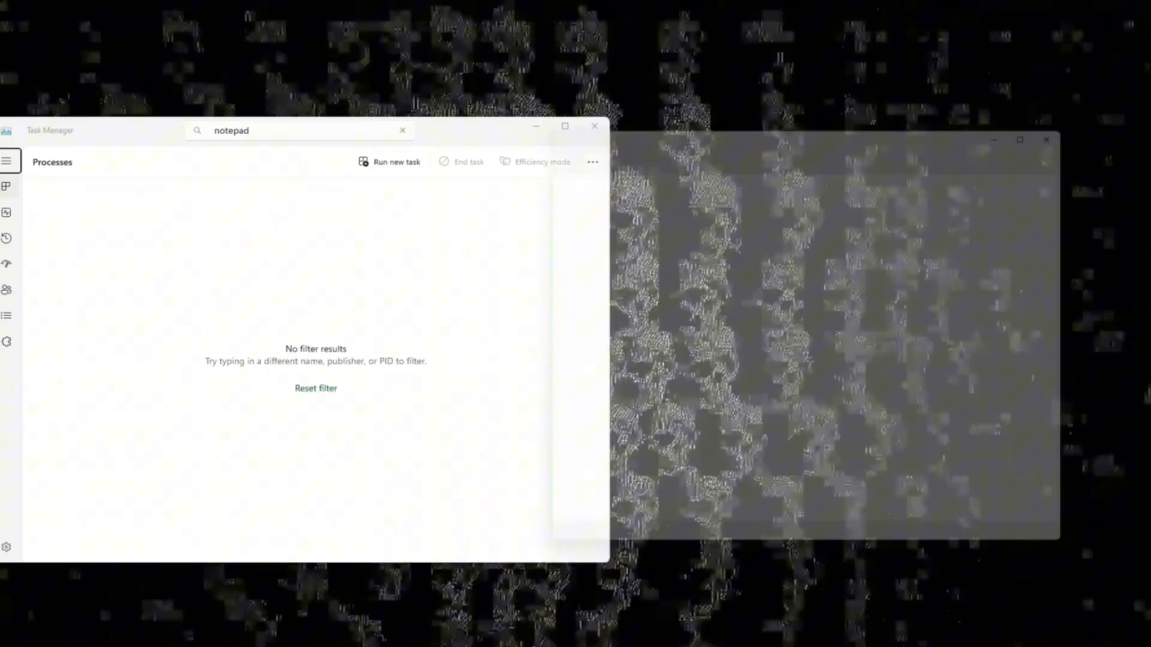
Step: Use the Notepad row's context menu to choose an action for the process
{"action": "right_click", "coordinate": [74, 218]}
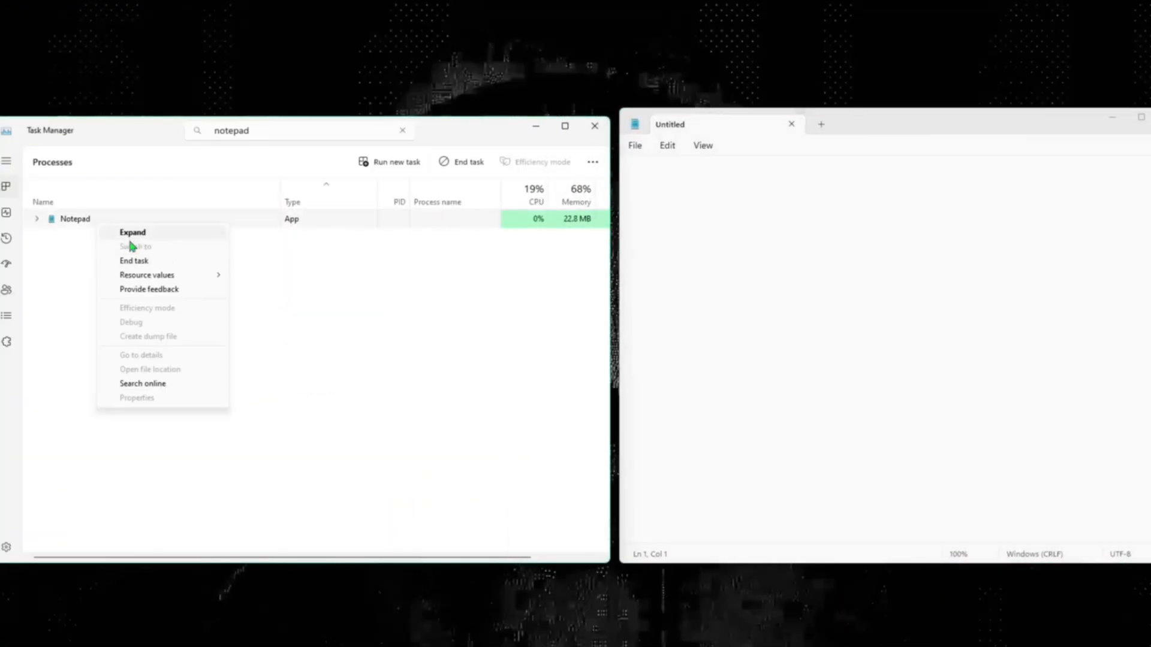
{"action": "left_click", "coordinate": [134, 260]}
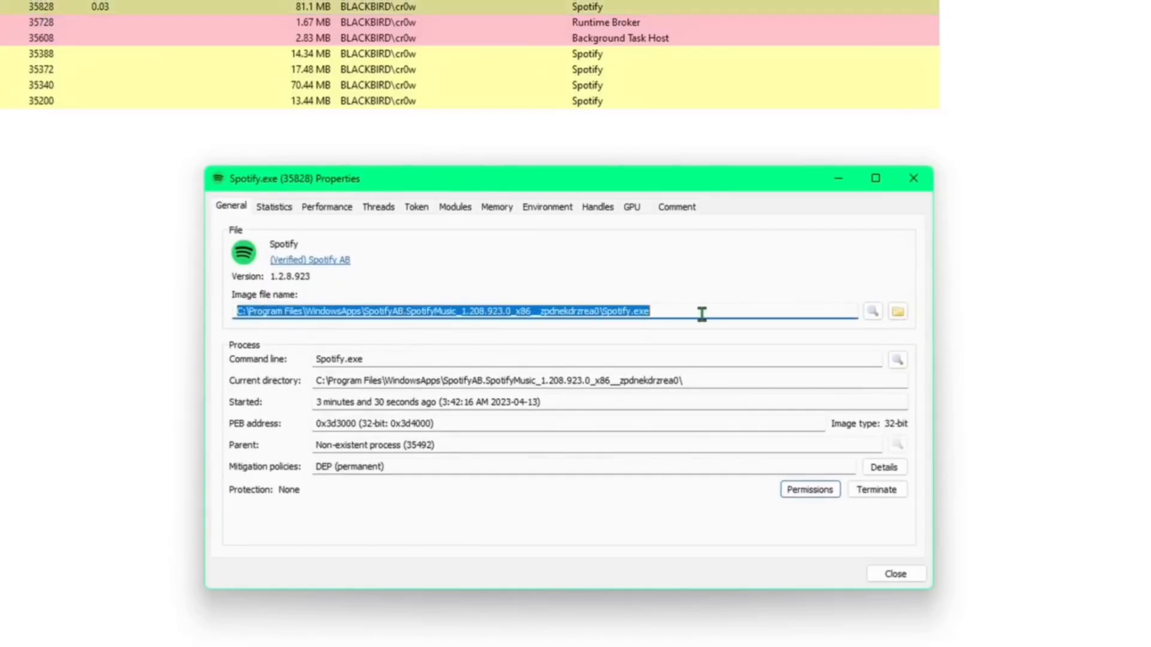
Step: Select Spotify.exe's full image file path in its General properties
{"action": "double_click", "coordinate": [625, 310]}
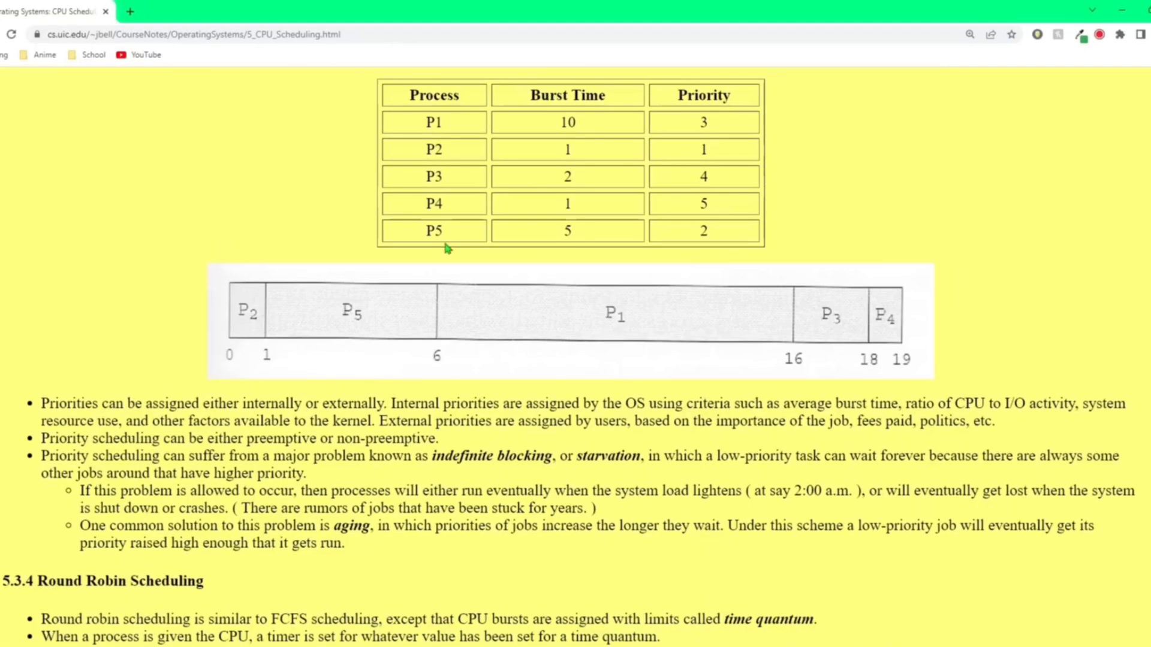
Step: Scroll down past Round Robin to section 5.3.6 Multilevel Feedback-Queue Scheduling
{"action": "scroll", "scroll_direction": "down", "scroll_amount": 3}
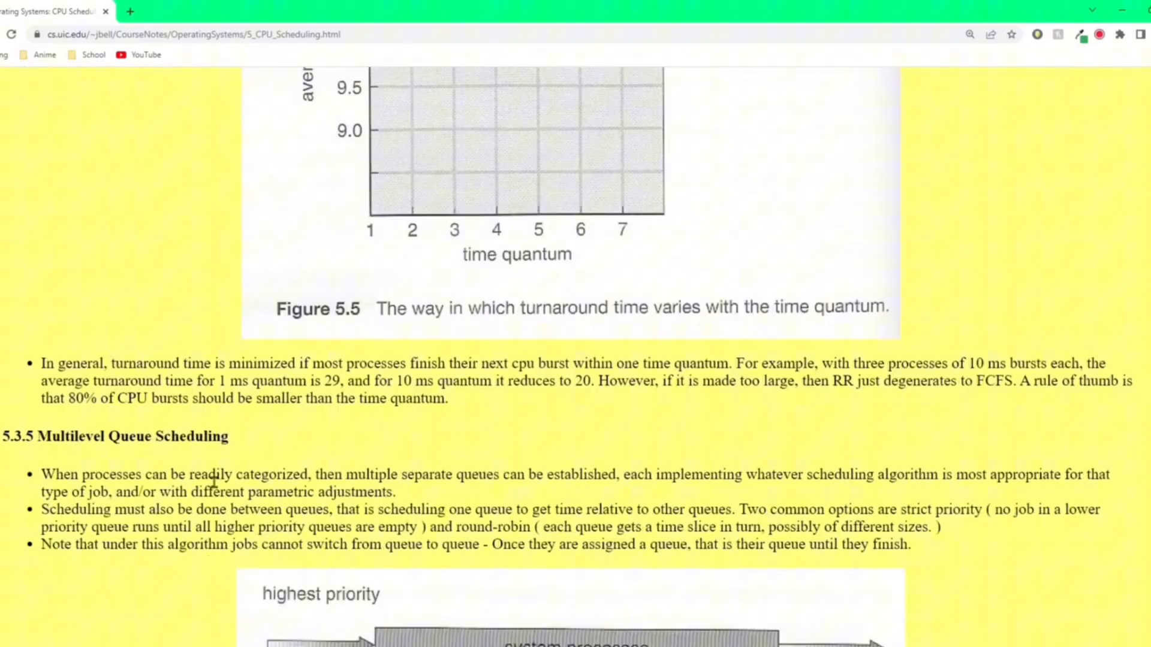
{"action": "scroll", "scroll_direction": "down", "scroll_amount": 3}
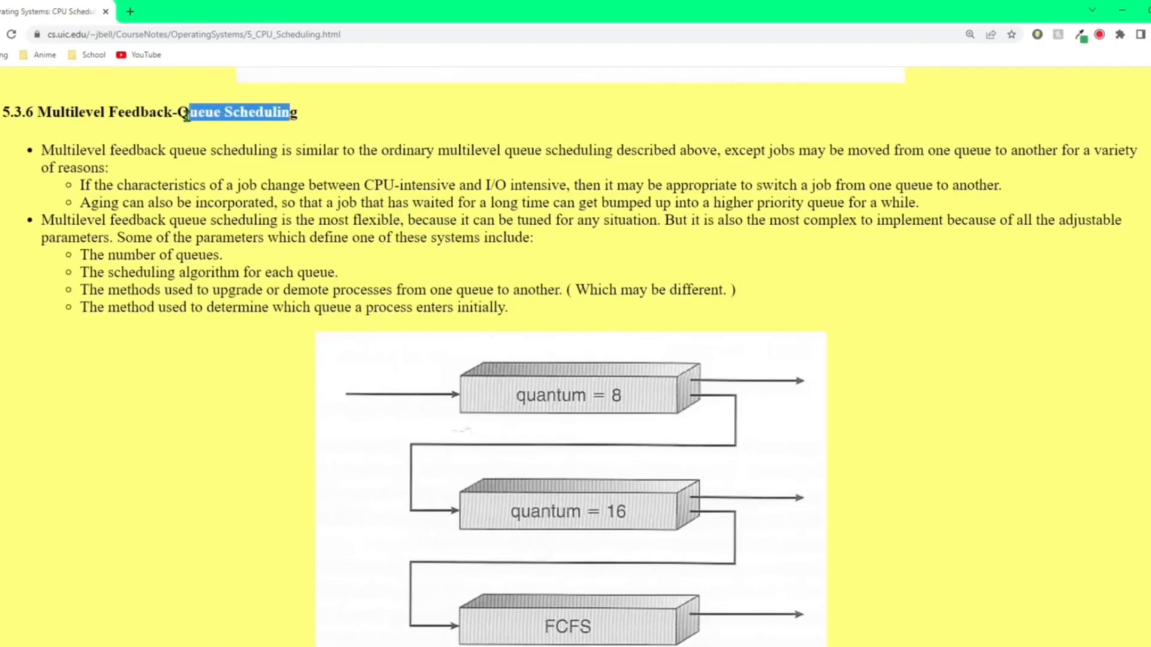